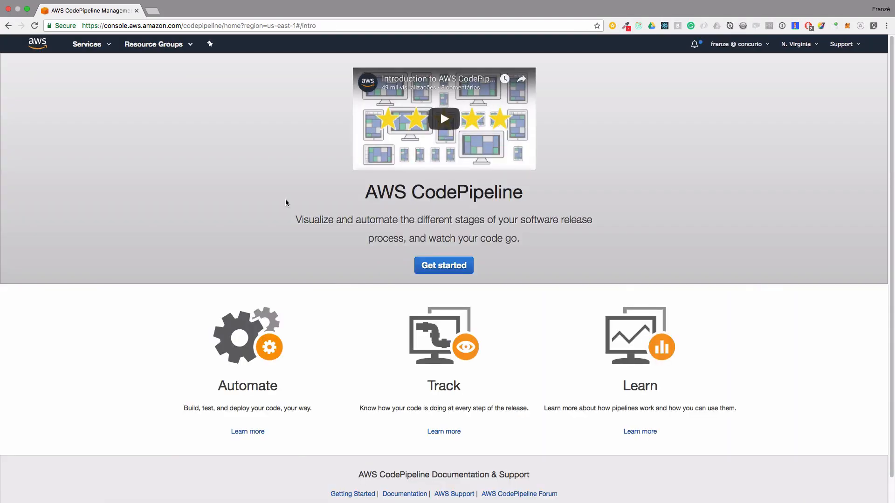
Step: Start a new pipeline from Get started and enter its name before the Source step
click(444, 265)
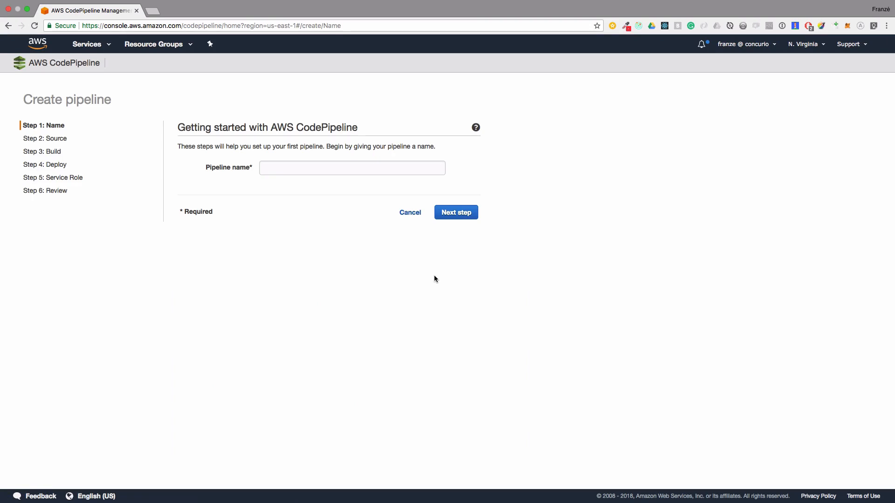
mouse_move(424, 177)
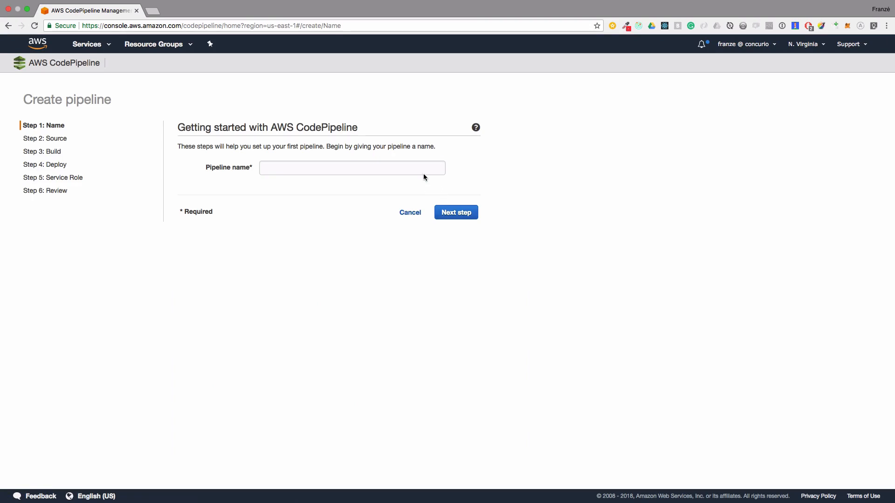
click(456, 213)
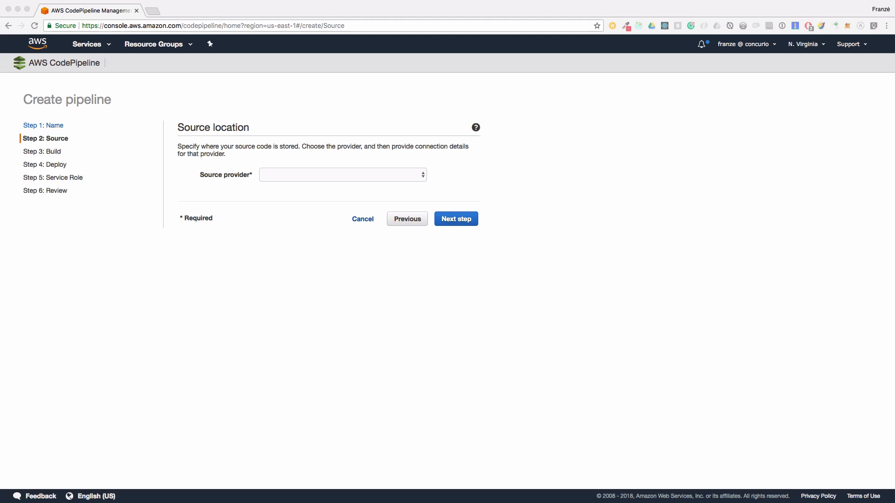
Step: Use GitHub repository dailydrip/produciton.com, branch build-app, as the source and continue
click(343, 175)
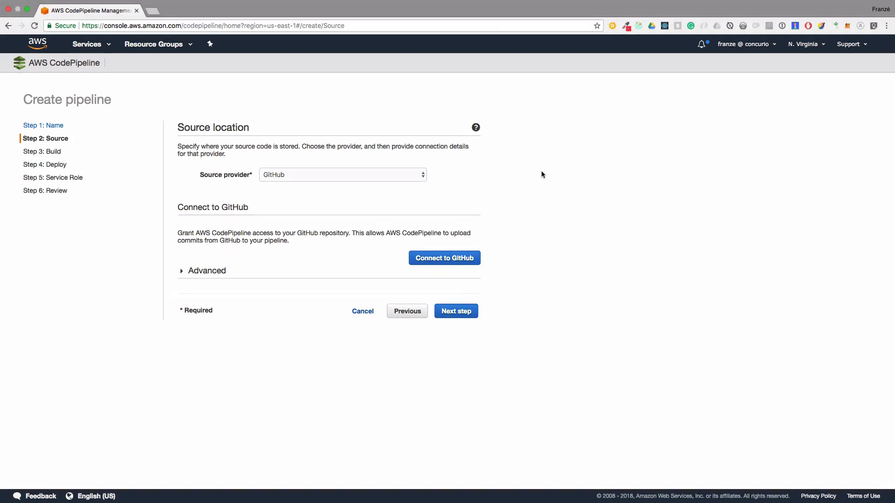
click(443, 257)
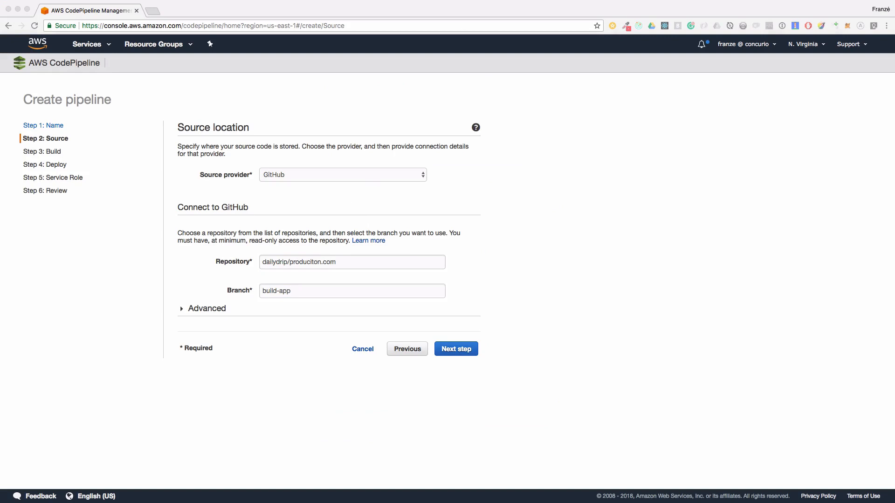
click(456, 349)
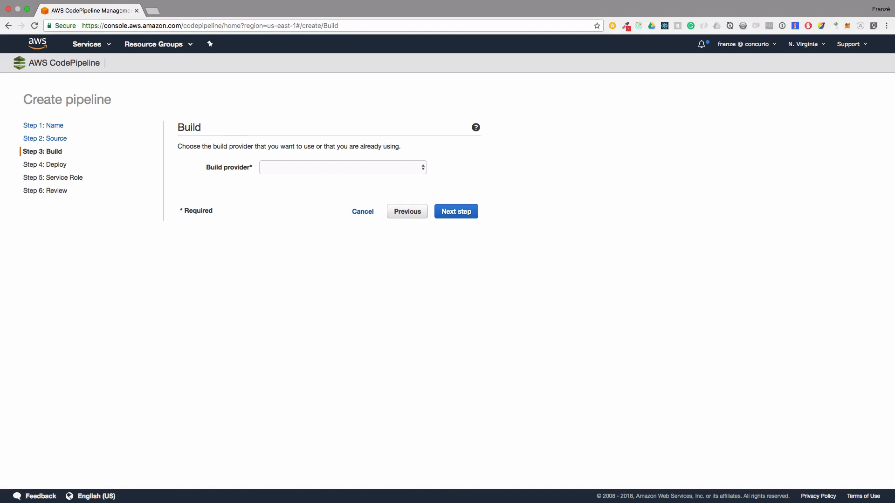
Step: Choose AWS CodeBuild as build provider with the 'Create a new build project' option
click(343, 168)
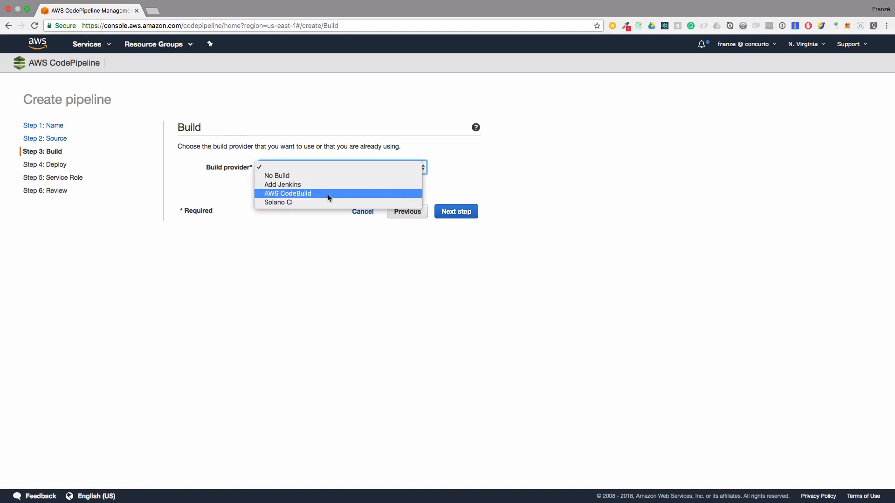
click(288, 194)
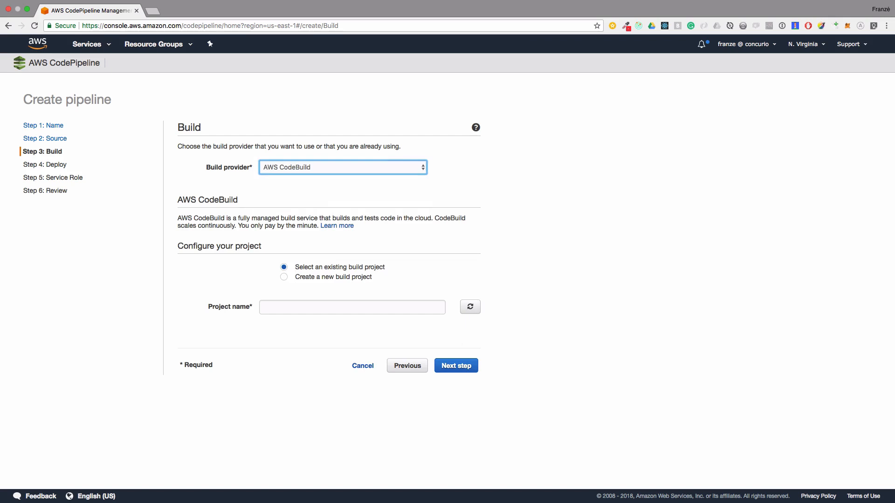
mouse_move(276, 466)
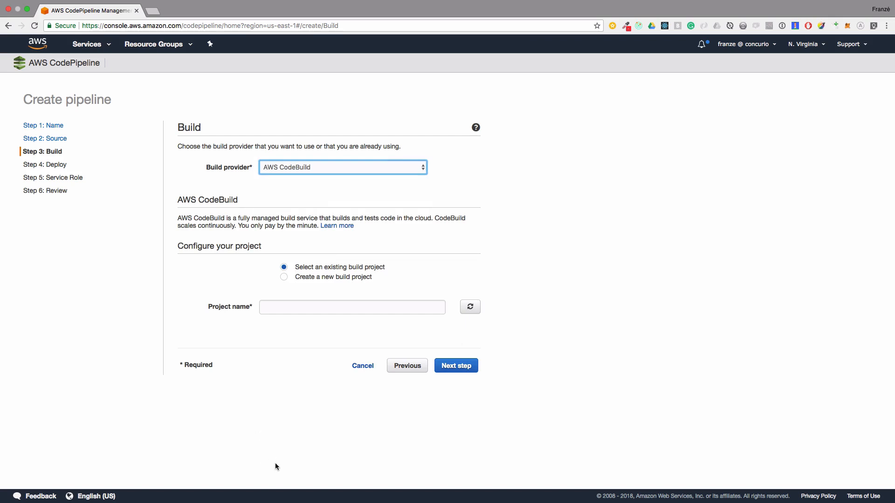
click(283, 277)
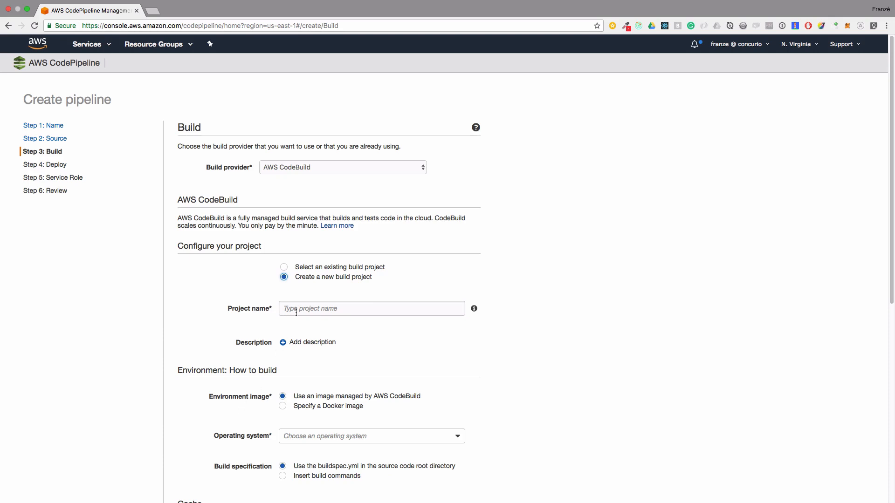
Step: Save build project produciton_build with Ubuntu, Docker runtime, version 17.09.0
click(371, 309)
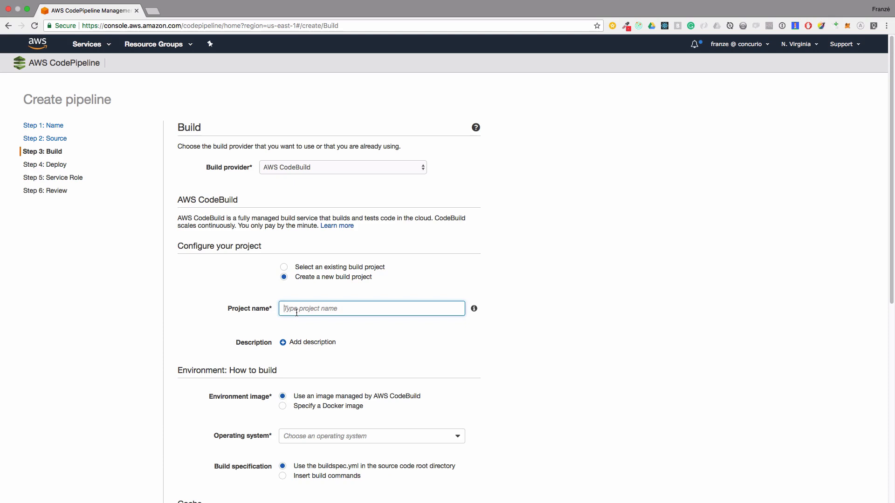
text(produciton_build)
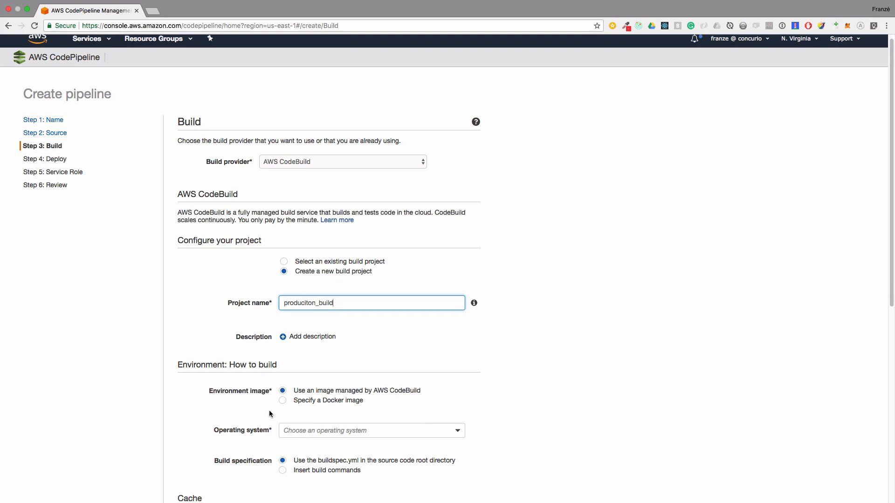
click(371, 431)
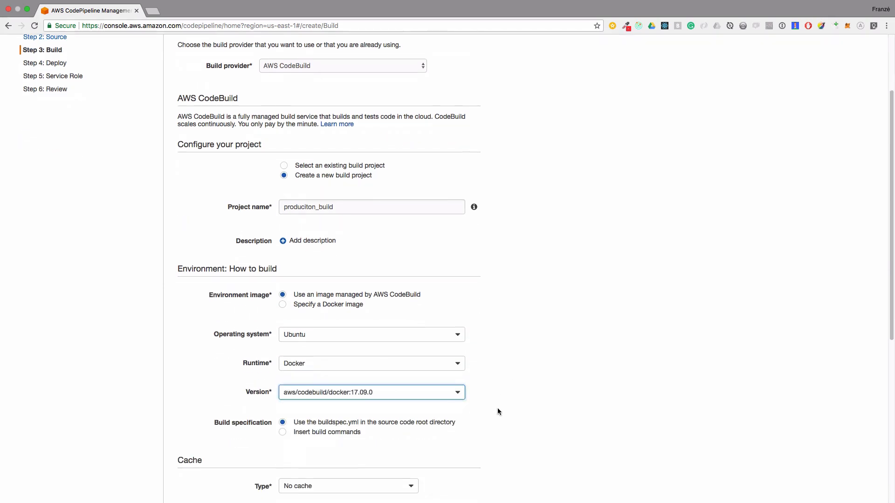
scroll(down, 3)
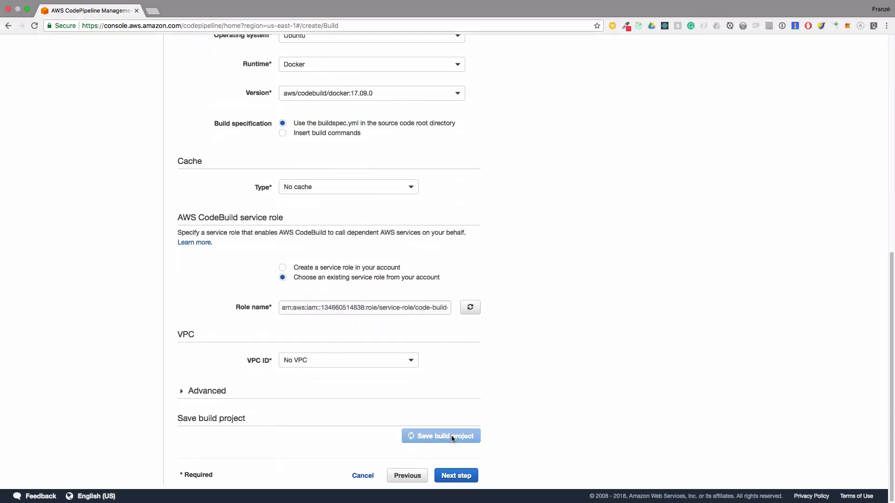
click(441, 436)
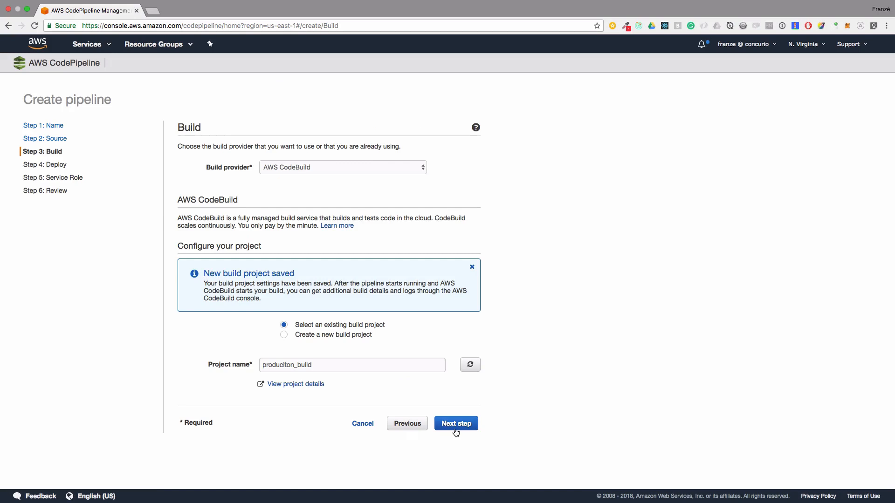
Step: Deploy to Amazon ECS cluster Produciton, service produciton-load-balanced, and continue
click(456, 423)
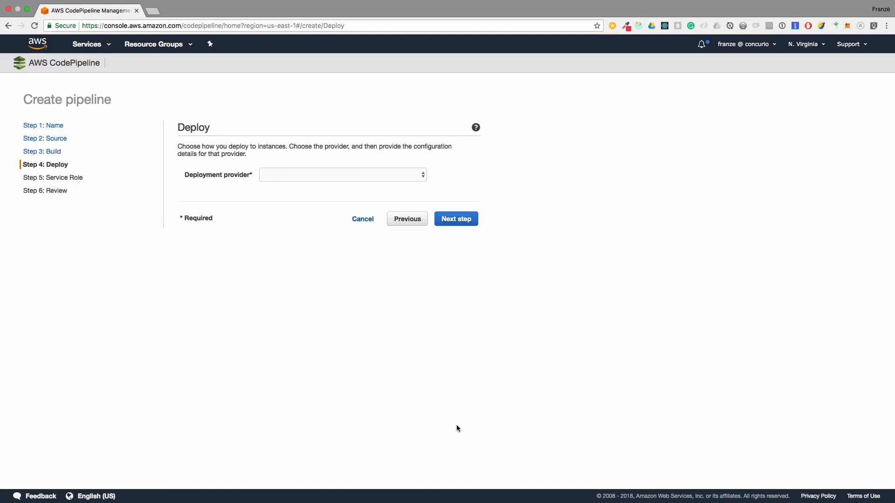
mouse_move(460, 482)
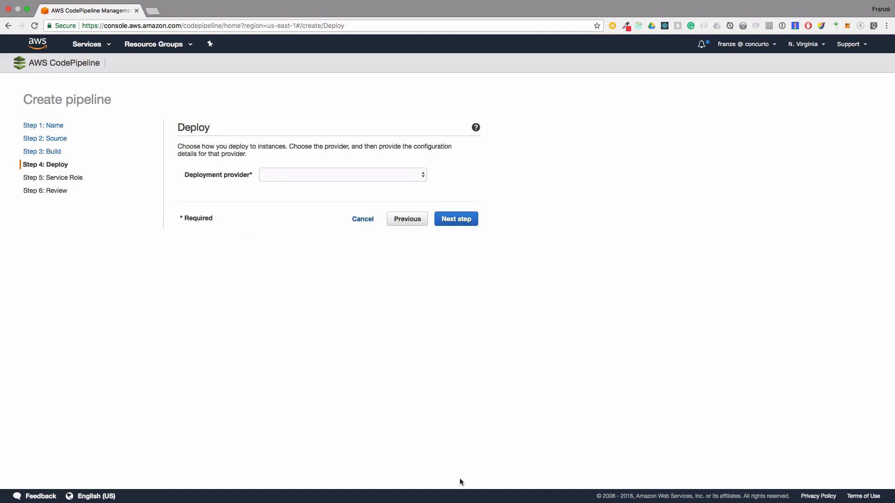
mouse_move(415, 427)
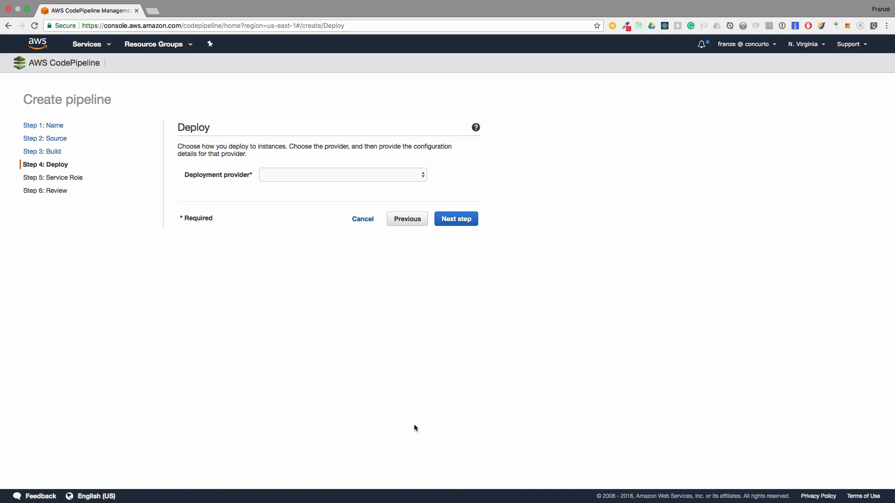
click(343, 175)
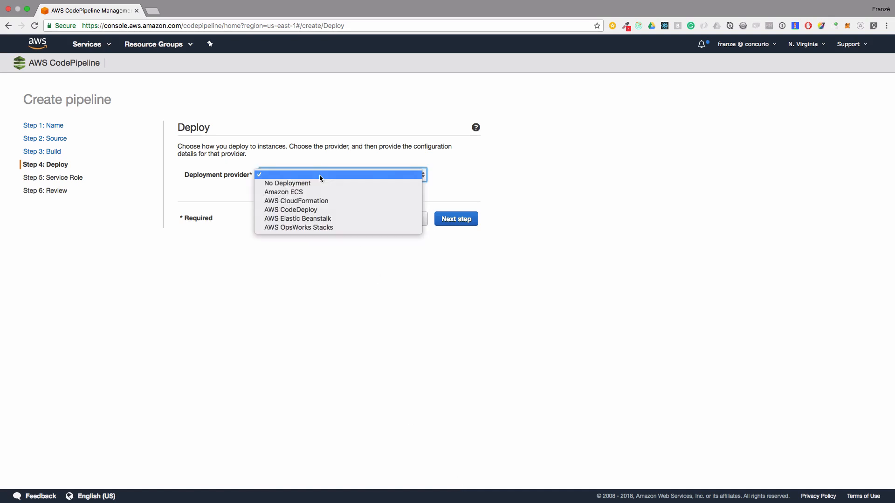
mouse_move(319, 192)
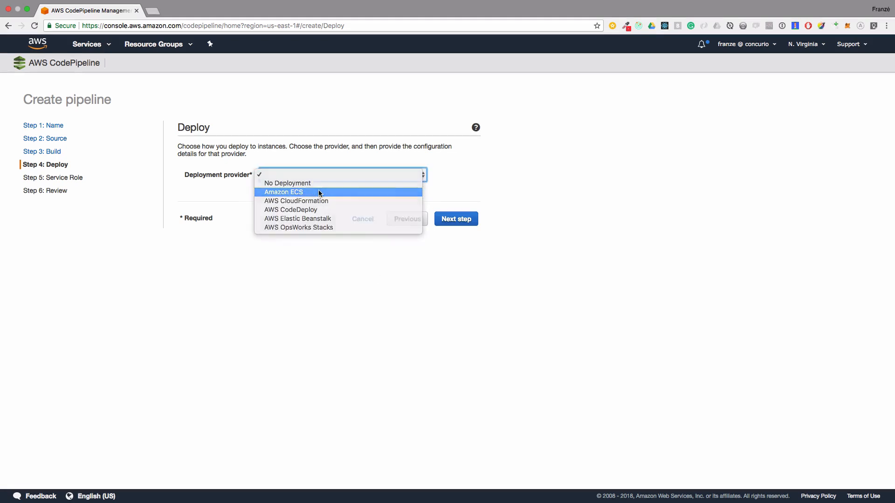
click(282, 192)
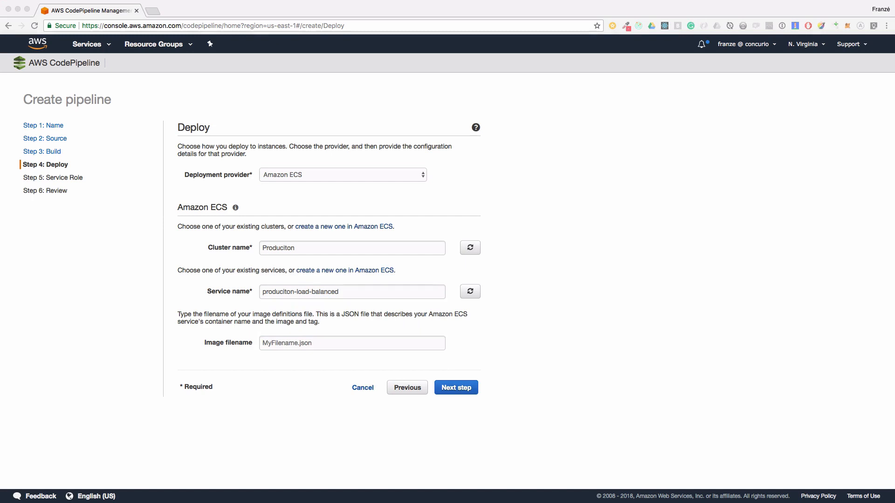
click(456, 387)
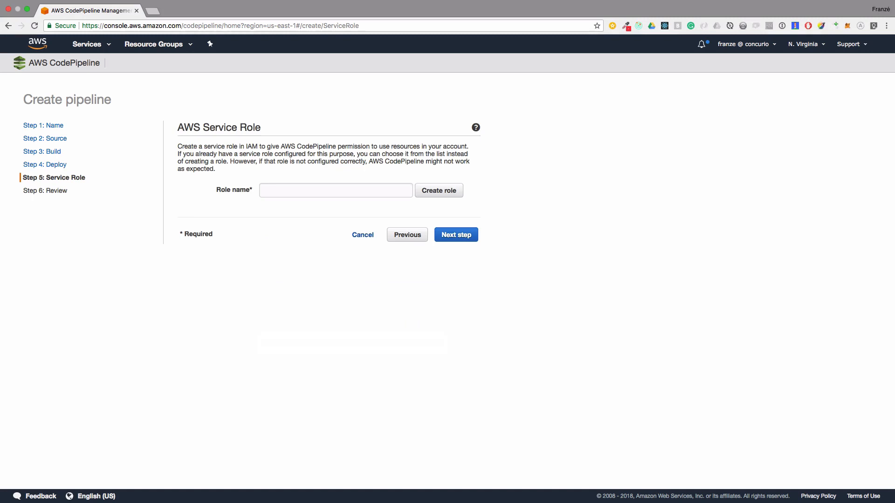
mouse_move(365, 231)
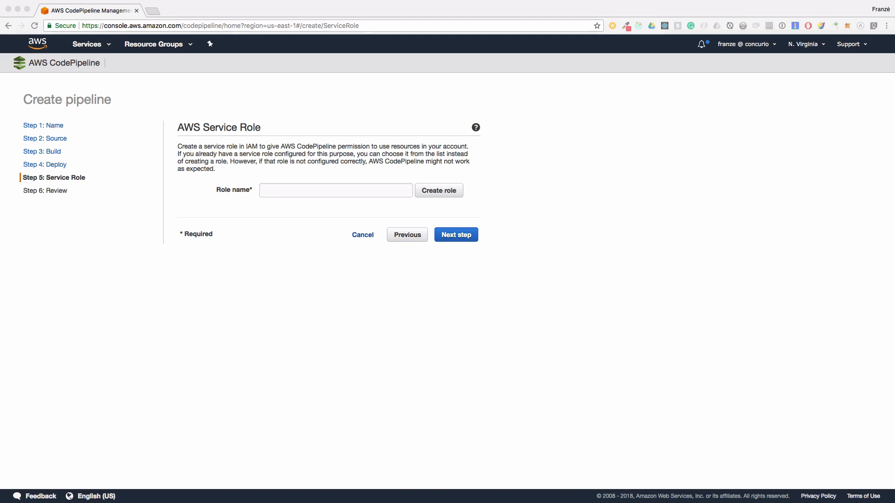
Step: Create and allow the AWS-CodePipeline-Service role, then continue past the role step
click(438, 190)
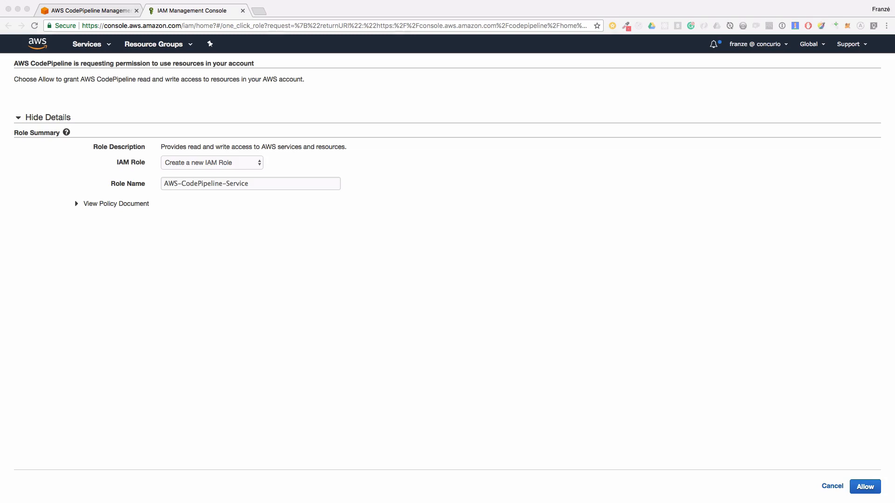
click(866, 487)
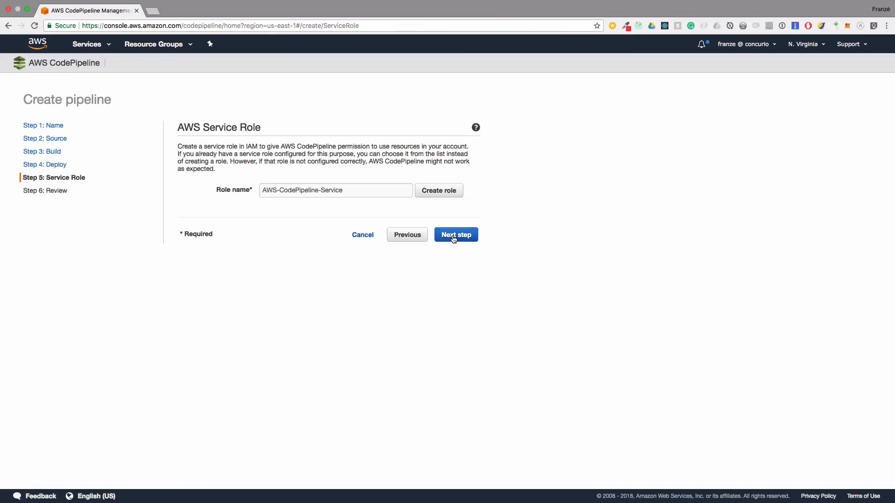
click(456, 235)
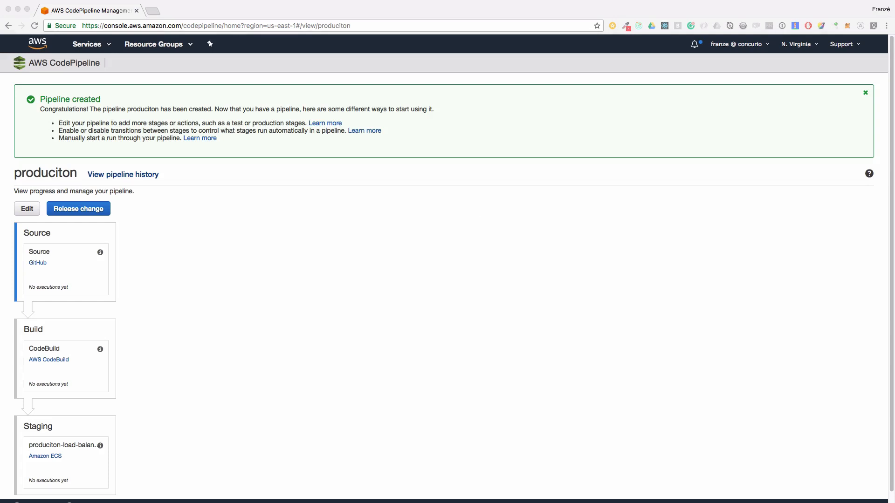
Step: Review the failed CodeBuild action, then bring up the AWS Management Console home in a new tab
scroll(down, 3)
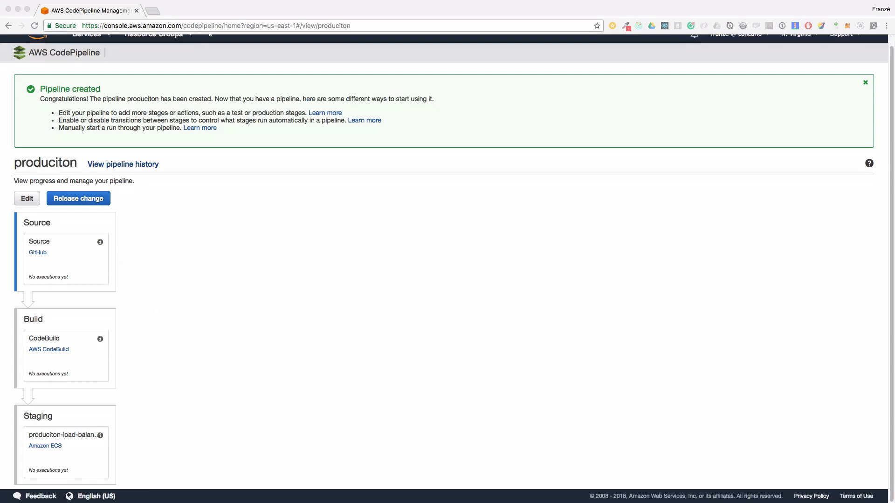
click(79, 198)
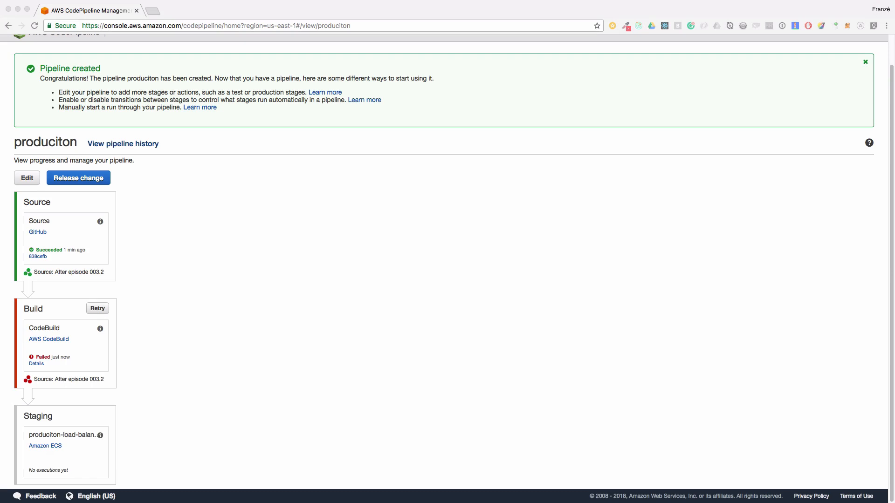
click(35, 364)
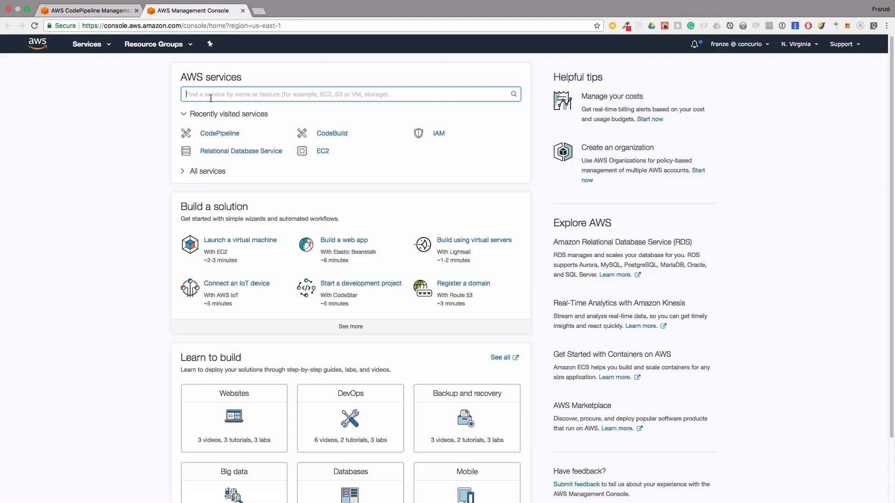
Step: In IAM Roles, open code-build-produciton_build-service-role and begin attaching a policy
click(439, 132)
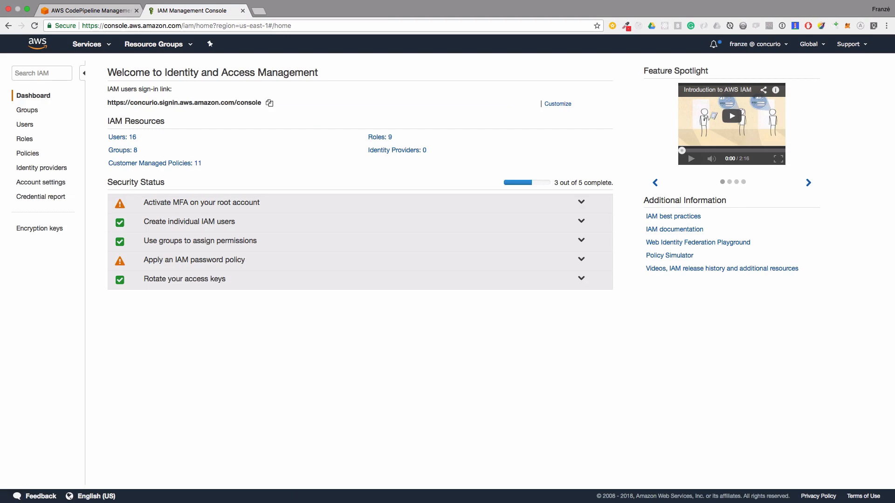
mouse_move(32, 140)
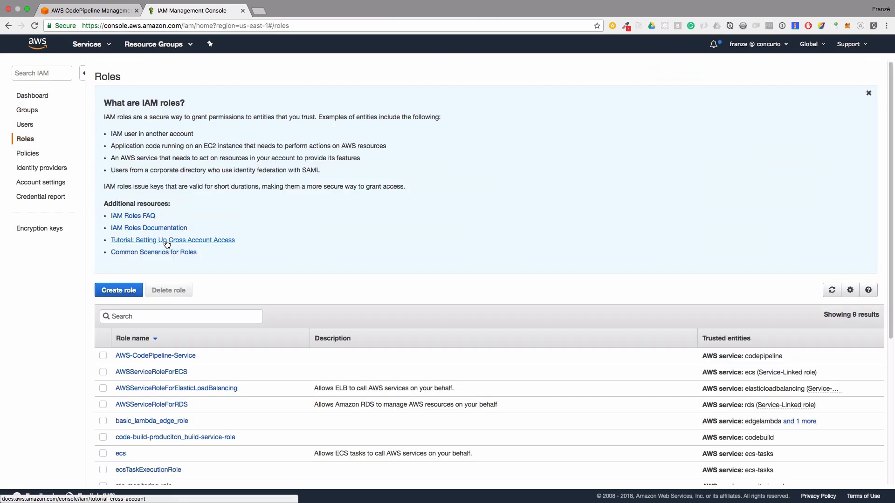
scroll(down, 3)
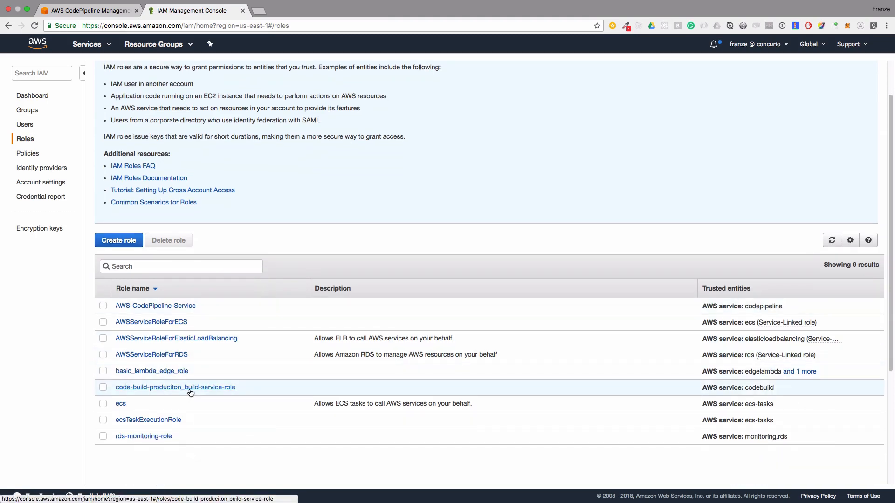
click(175, 388)
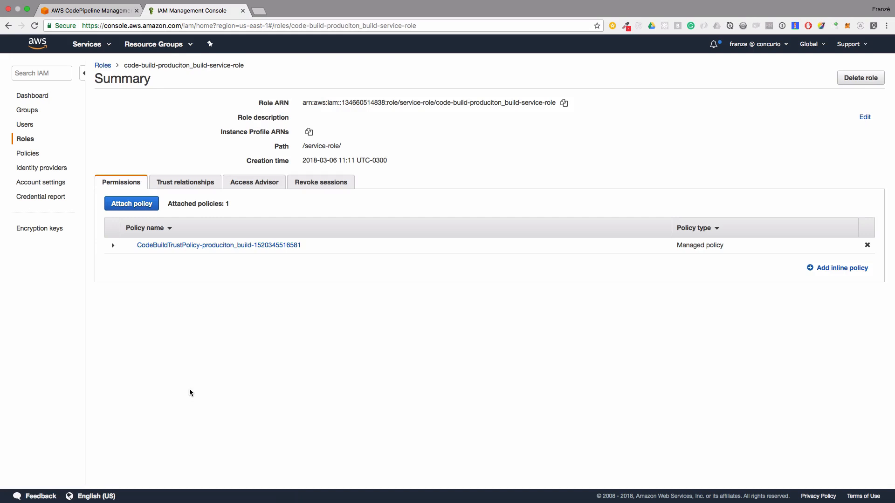
mouse_move(183, 344)
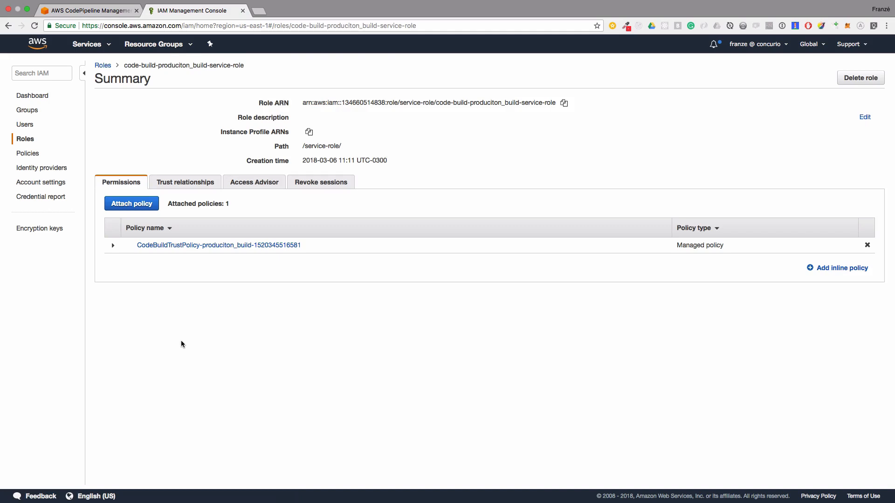
click(131, 204)
text(AmazonEC2ContainerRegi)
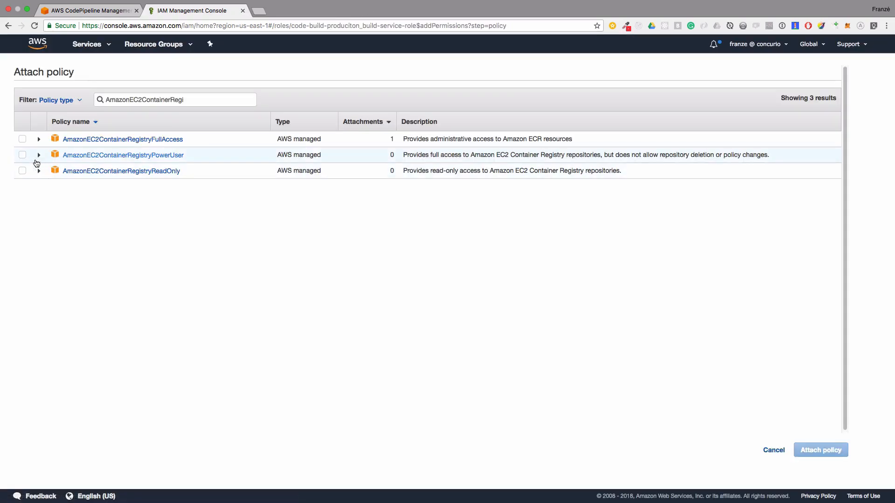
Step: Attach the AmazonEC2ContainerRegistryPowerUser policy to the CodeBuild service role
click(22, 155)
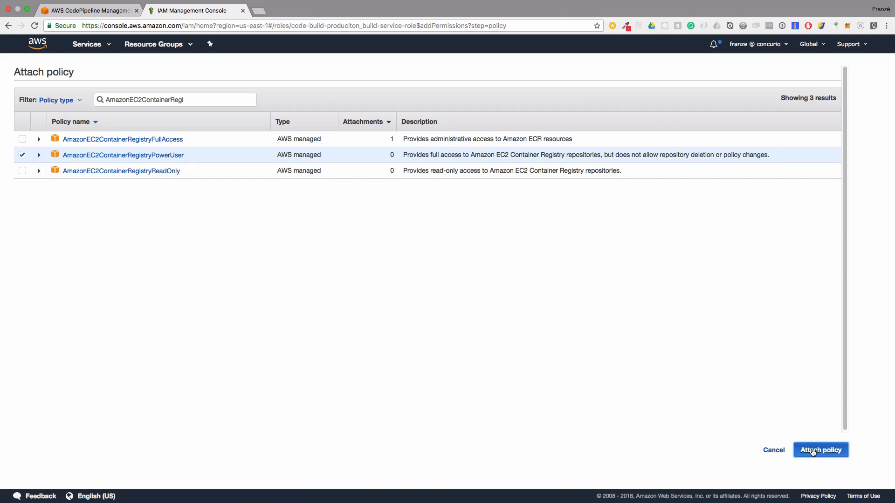
click(821, 450)
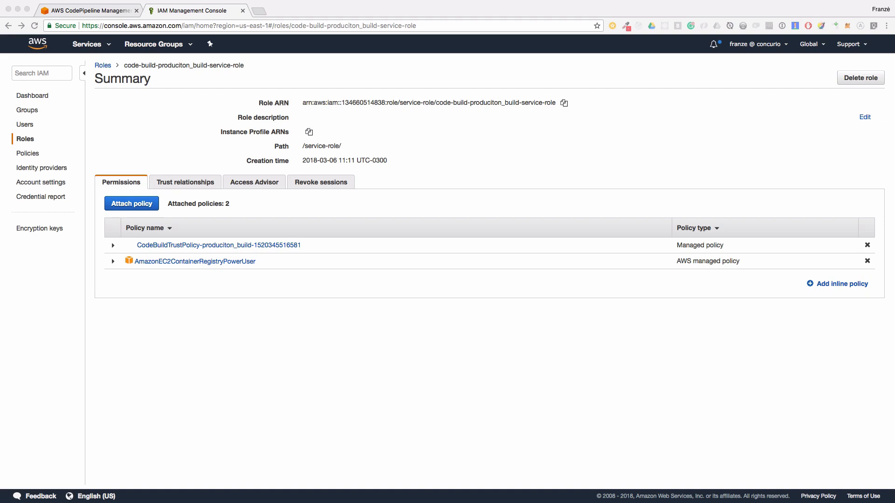
mouse_move(512, 460)
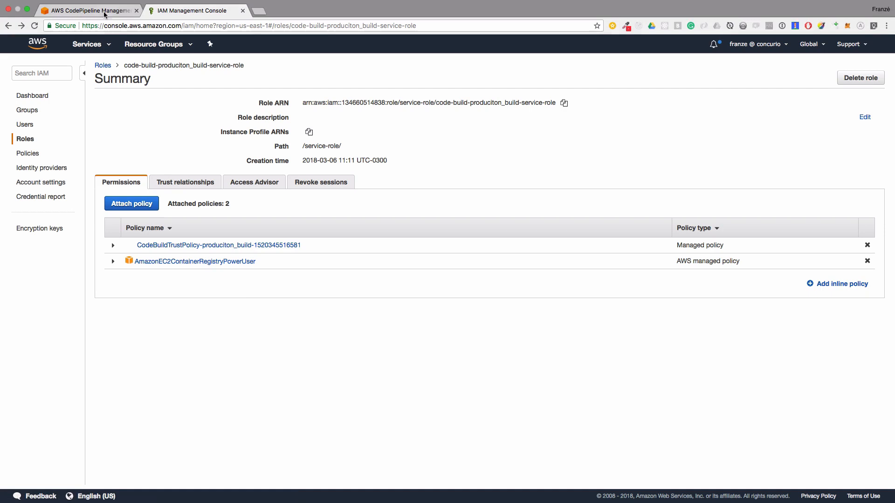
Step: Back in the produciton pipeline, retry the failed Build stage so CodeBuild runs again
click(88, 10)
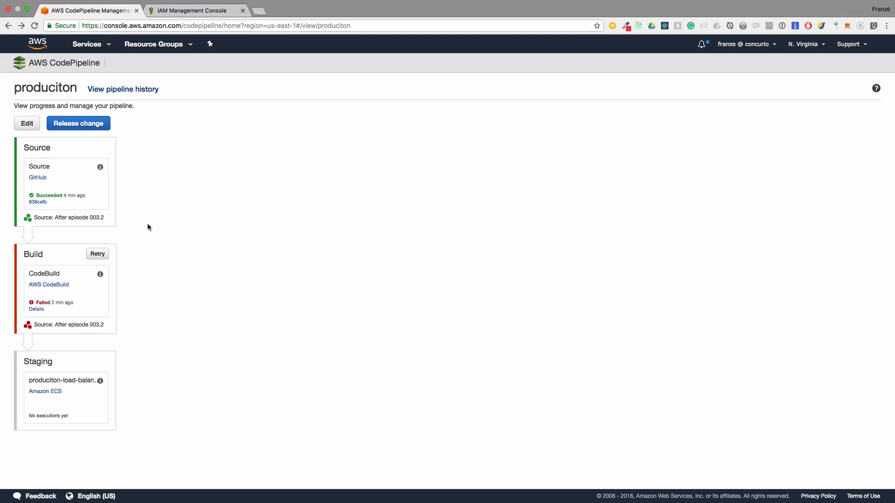
click(97, 254)
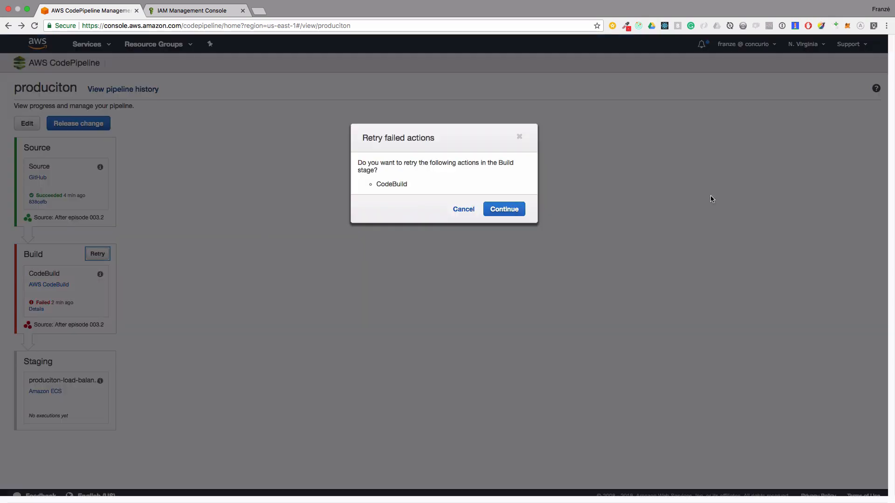
click(463, 209)
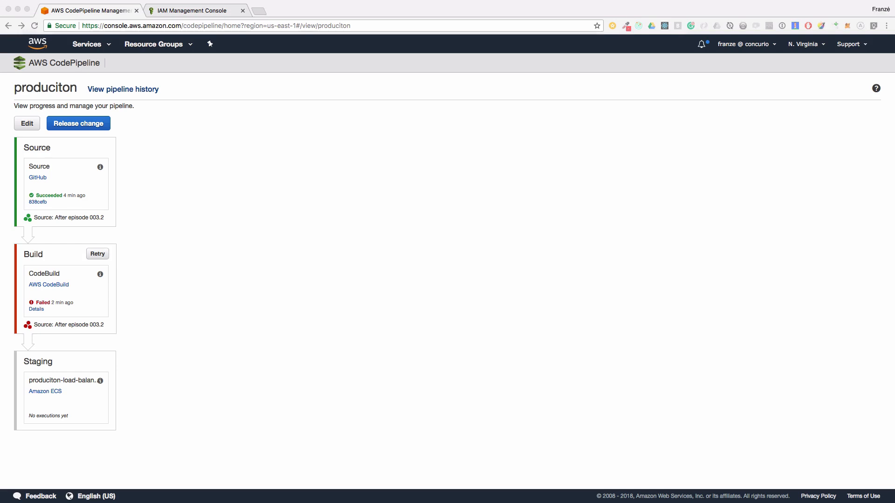
click(97, 254)
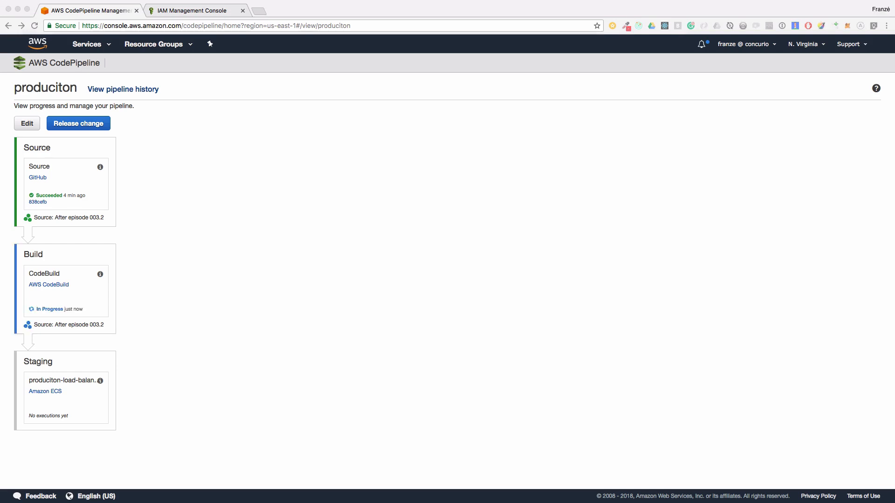